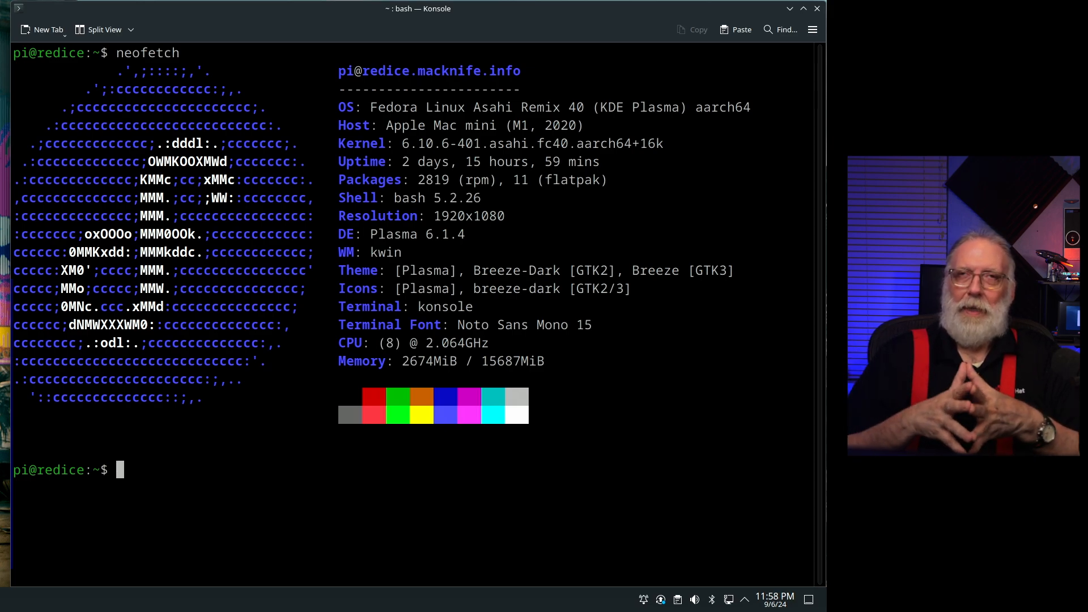
Clone github.com/rfxn/linux-malware-detect.git and enter the new linux-malware-detect folder.
text(git clone https://github.com/rfxn/linux-malware-detect.git)
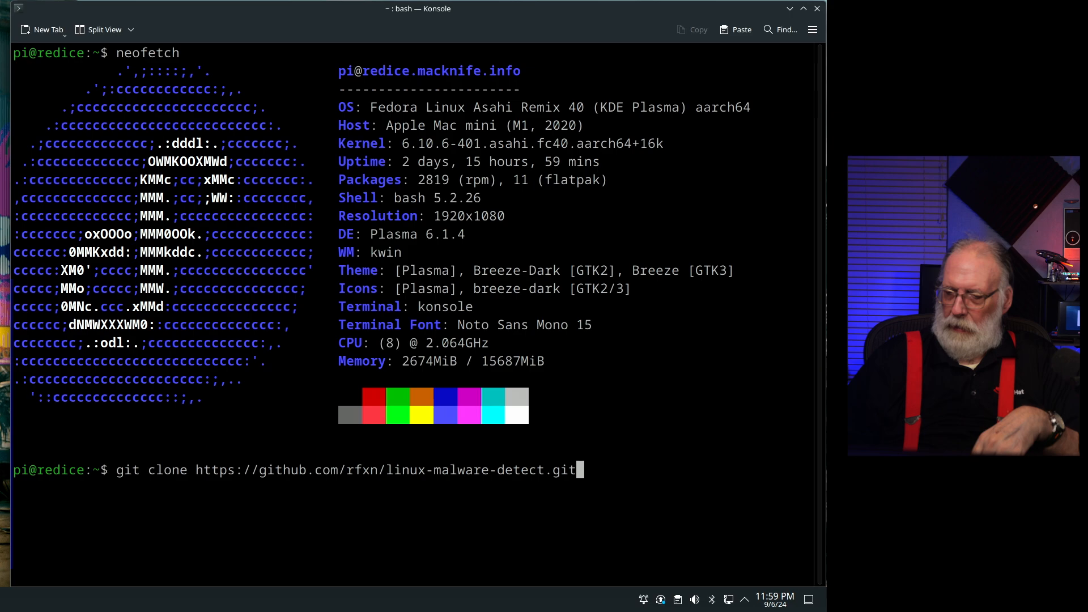
key(Return)
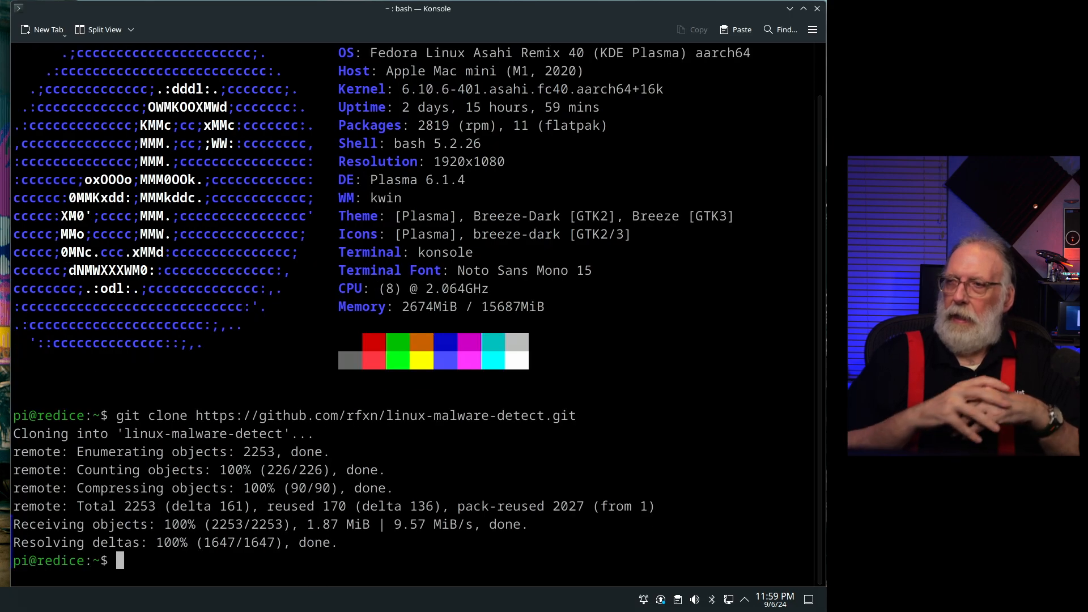
text(cd linux-malware-detect/)
text(ls)
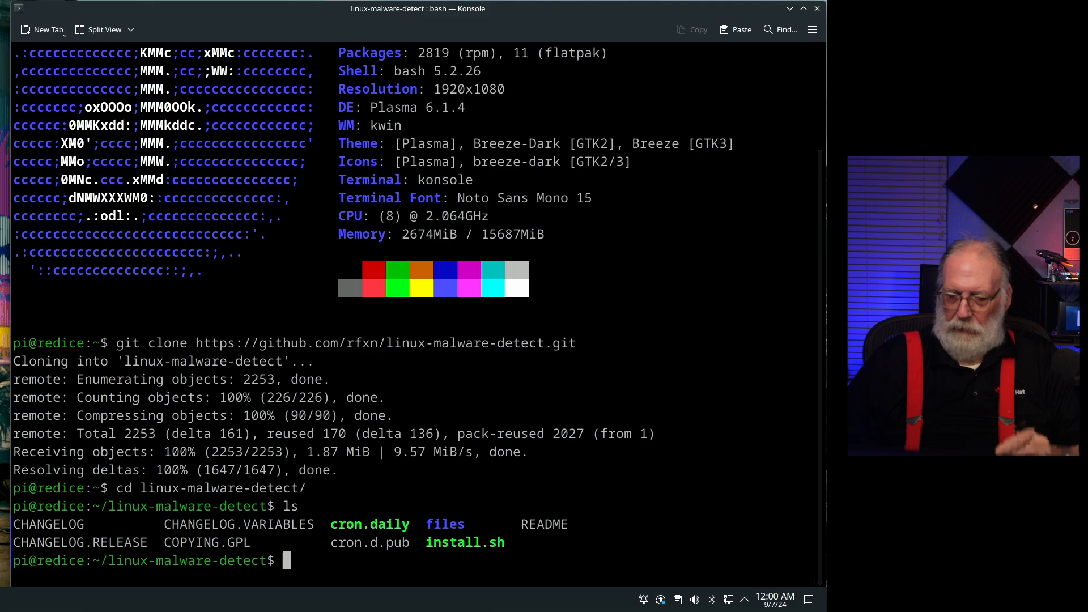
Page through README with more, reviewing detection statistics and the feature list.
text(more RE)
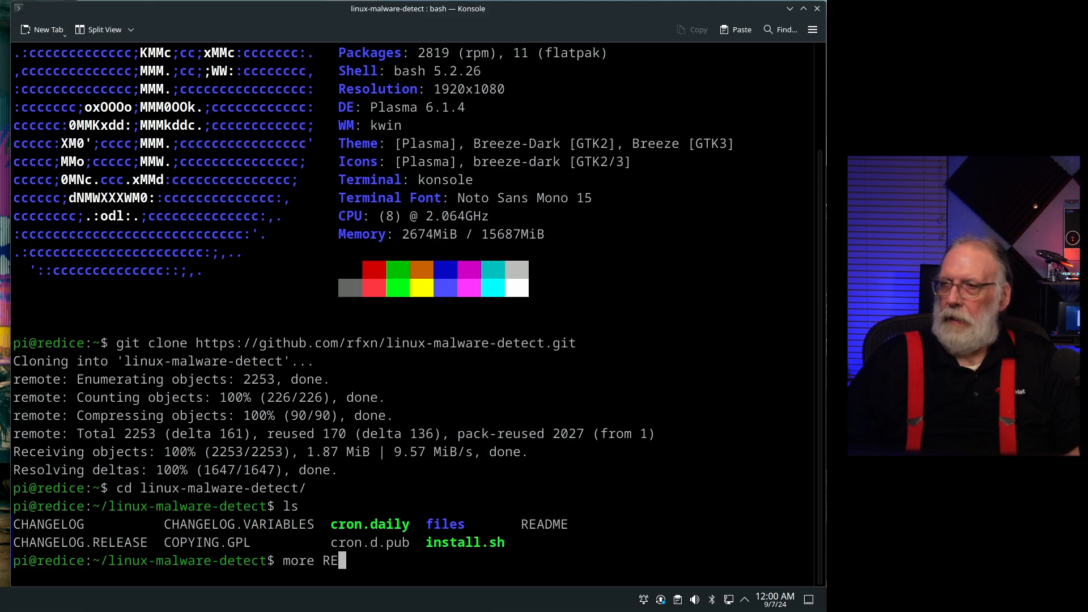
key(Return)
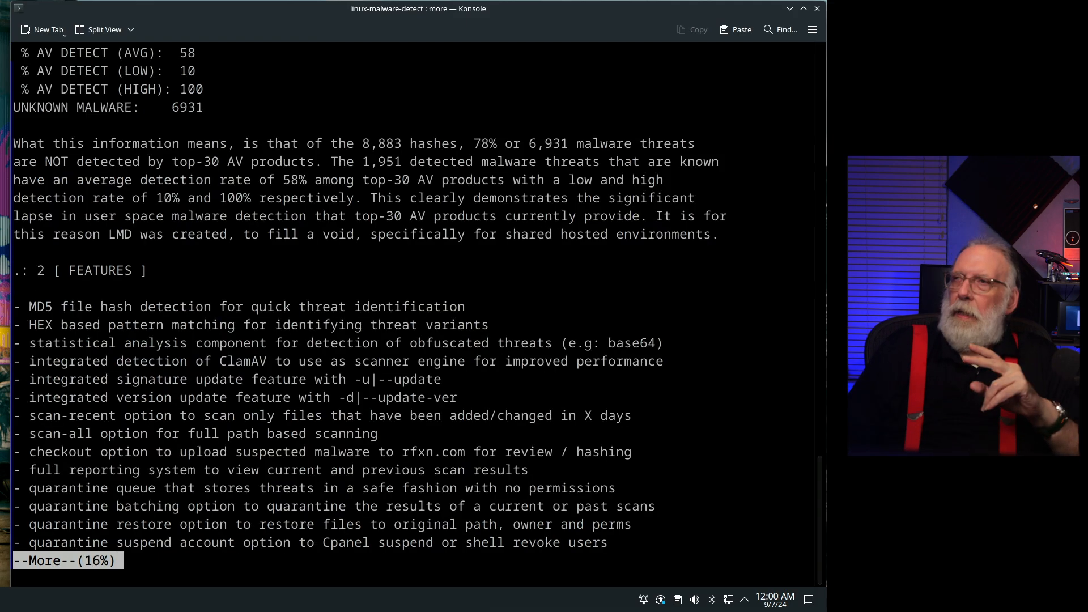
scroll(up, 3)
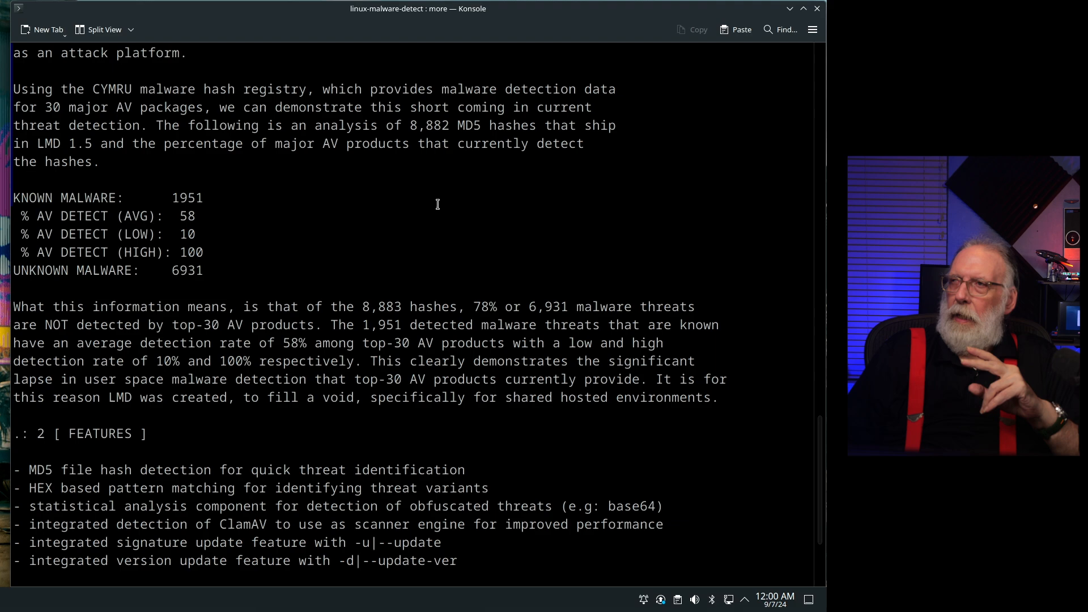
mouse_move(421, 124)
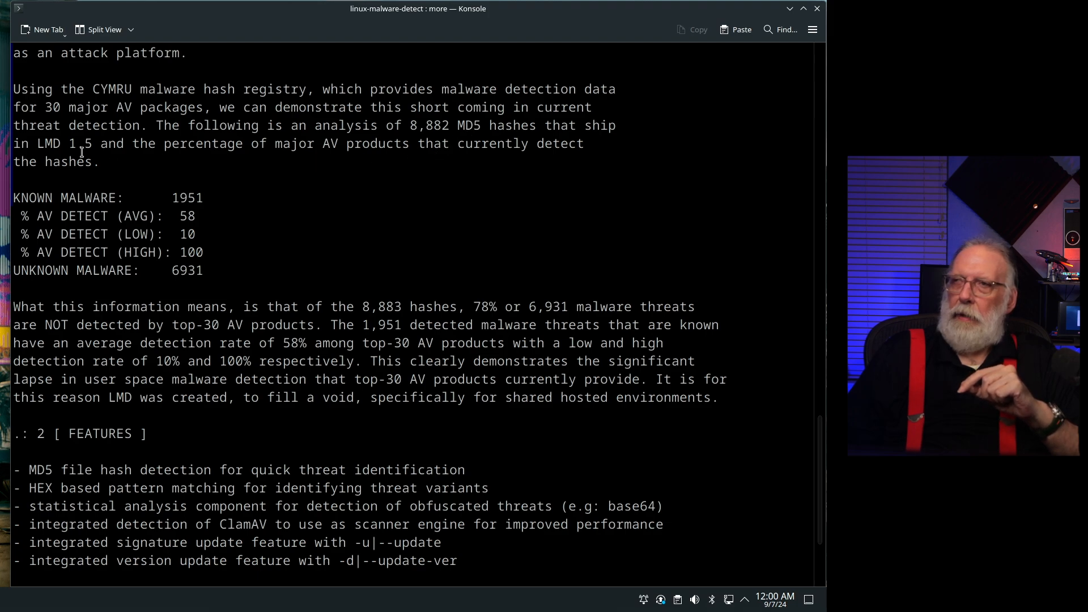
scroll(down, 3)
text(sudo ./inst)
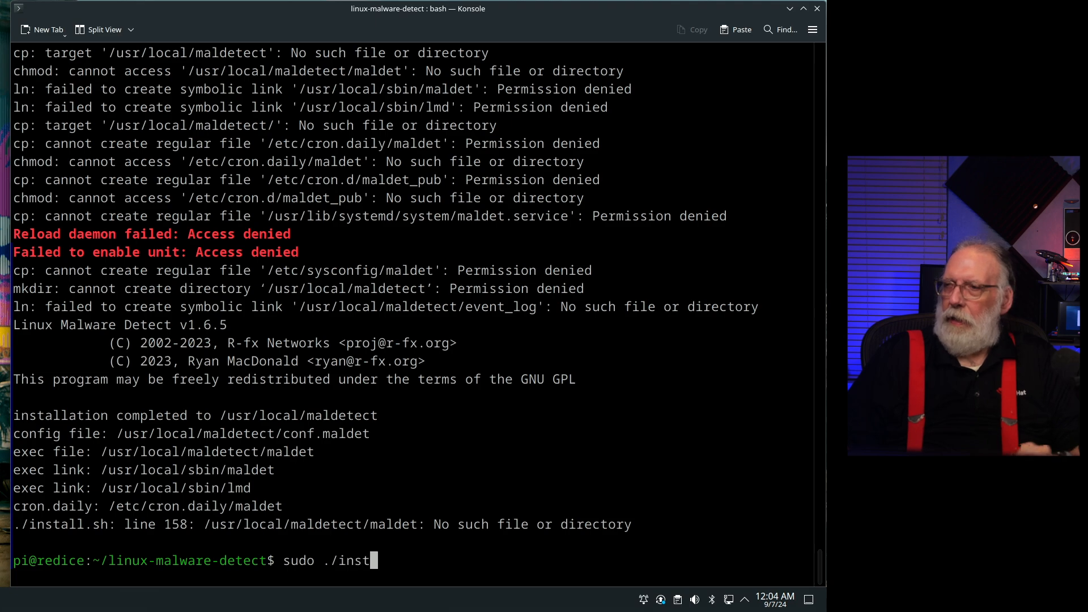
Run sudo ./install.sh with the password so the install finishes and loads 17,638 signatures.
key(Return)
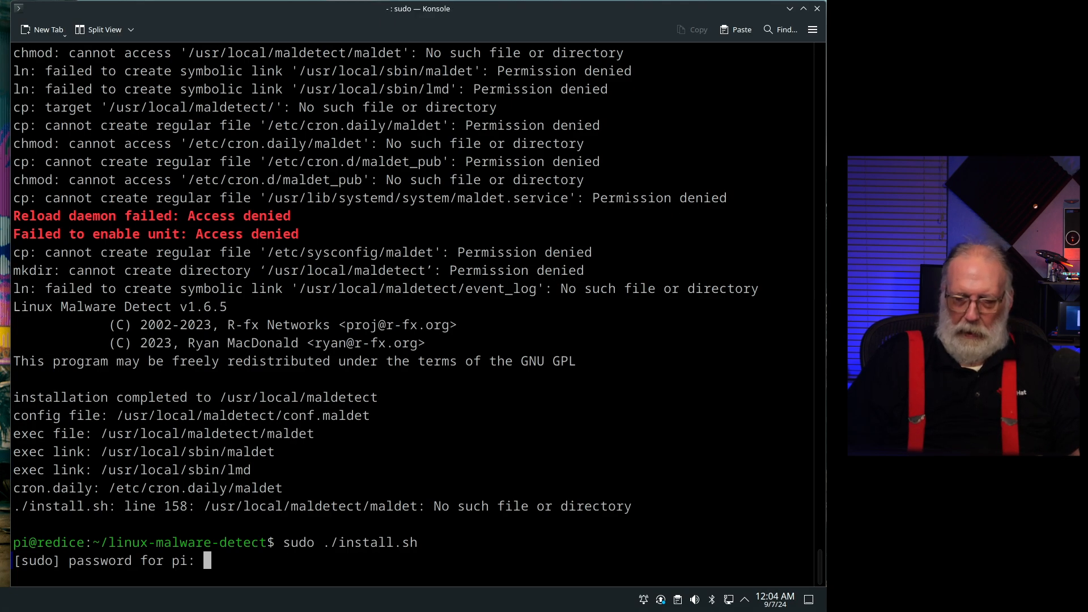
key(Return)
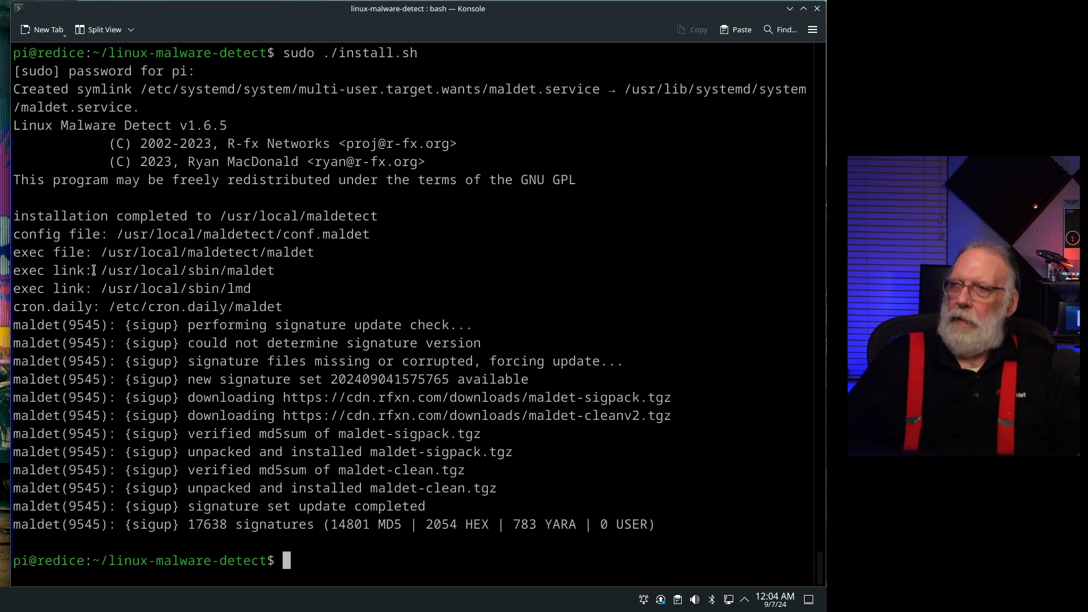
mouse_move(214, 251)
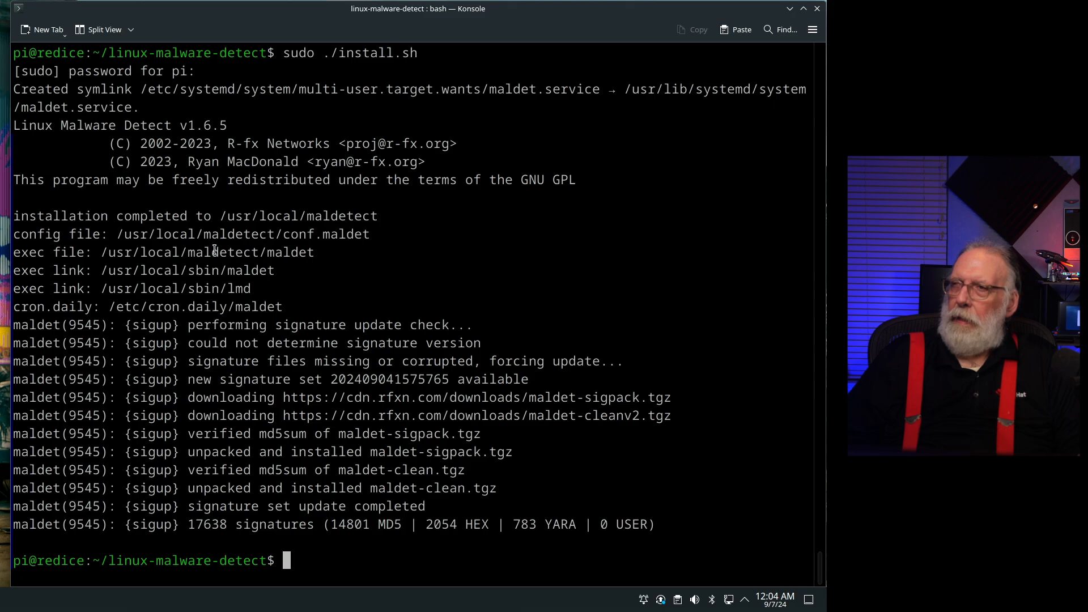
mouse_move(277, 261)
text(sudo mal)
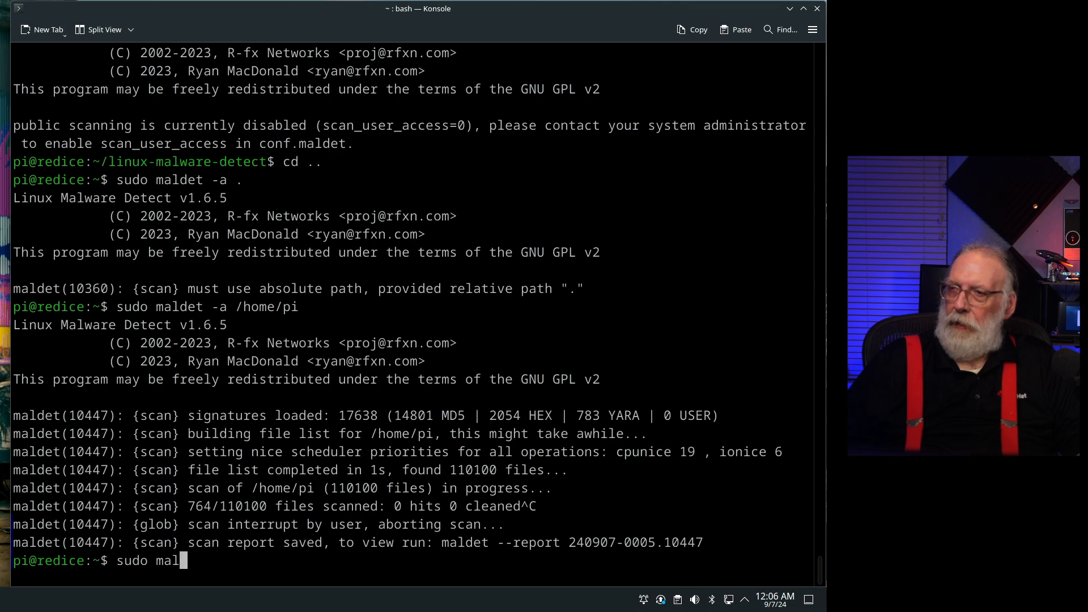
Change into the /usr/local/maldetect install directory.
text(cd /)
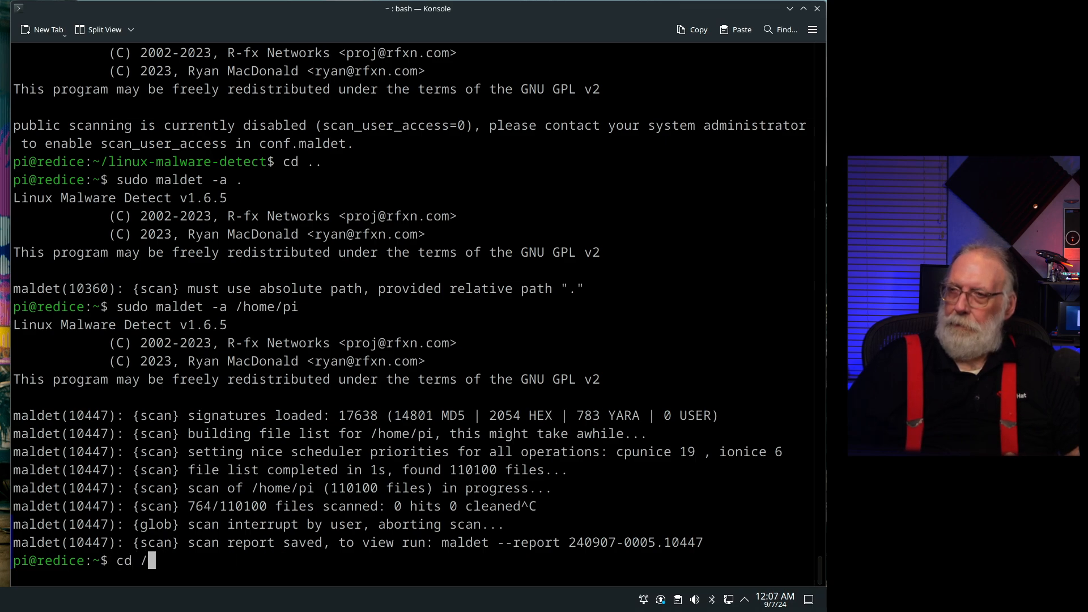
text(usr/lo)
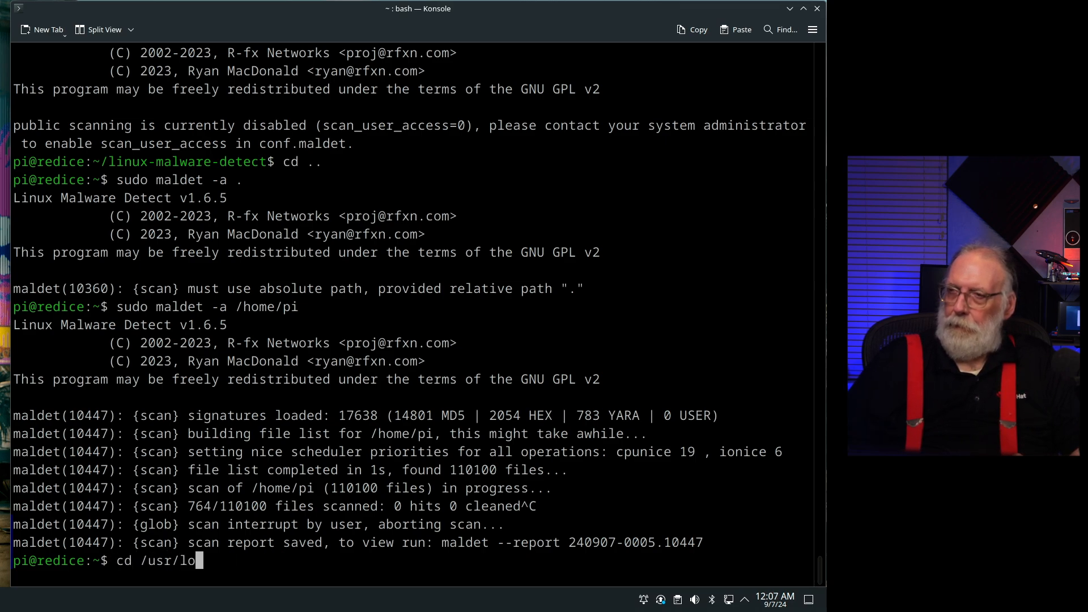
key(Return)
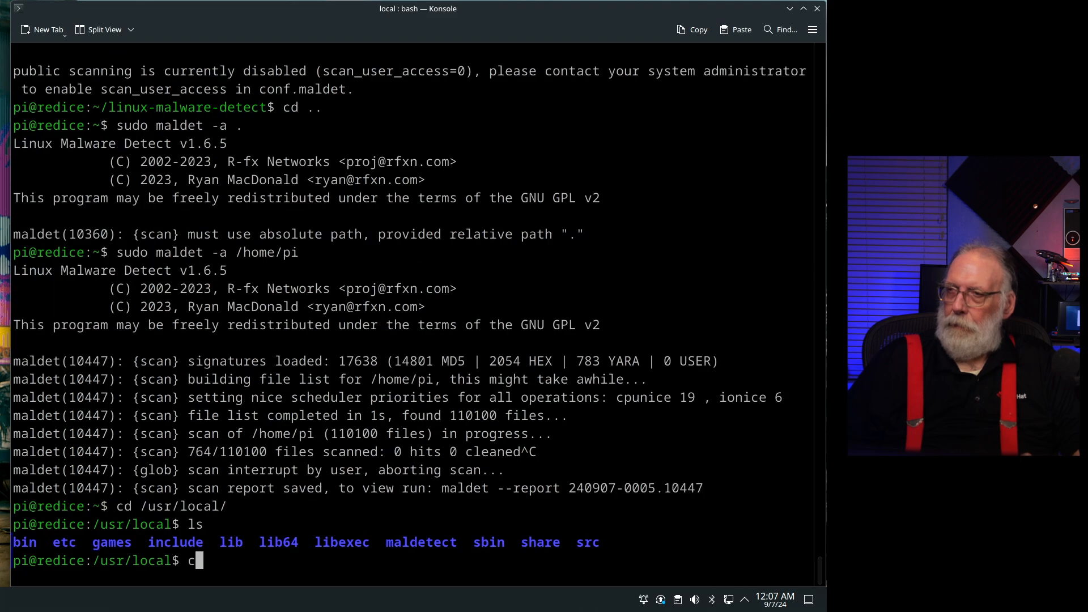
text(d man)
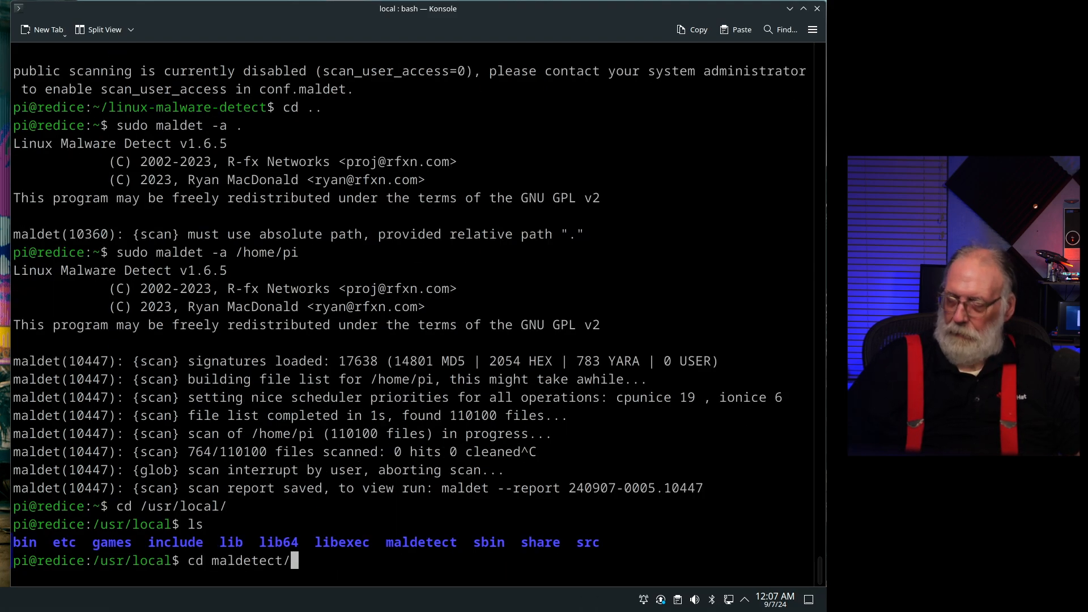
key(Return)
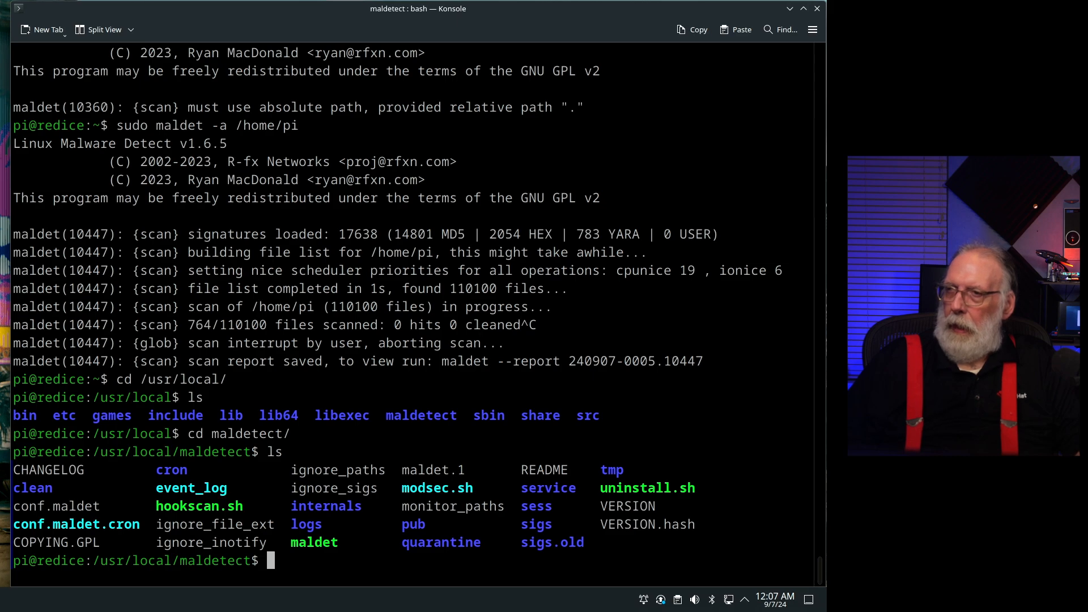
Page through conf.maldet with more, starting at its general options.
text(more conf.mald)
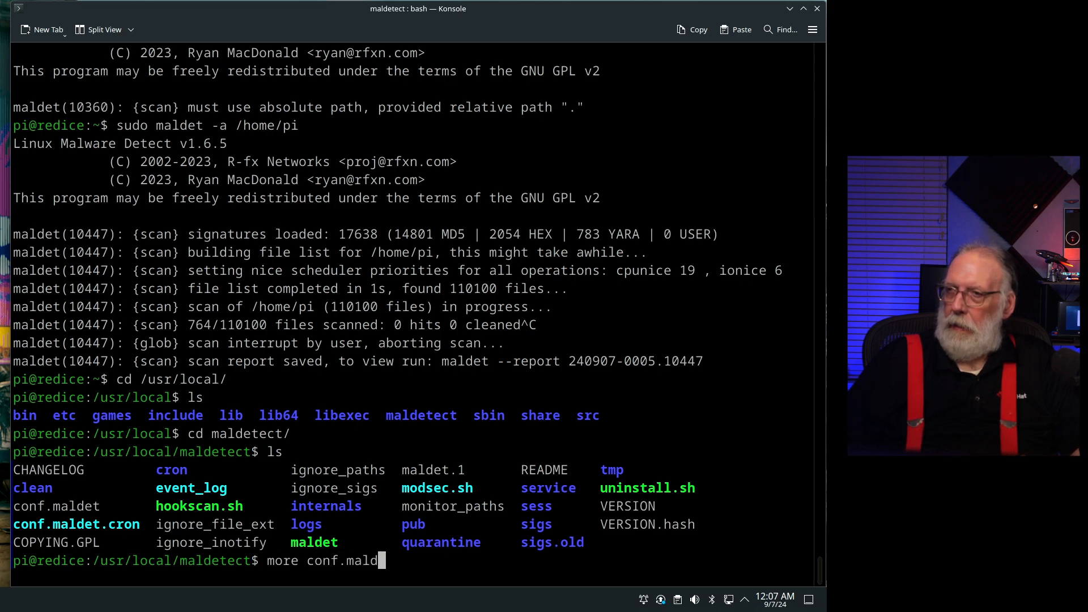
text(et)
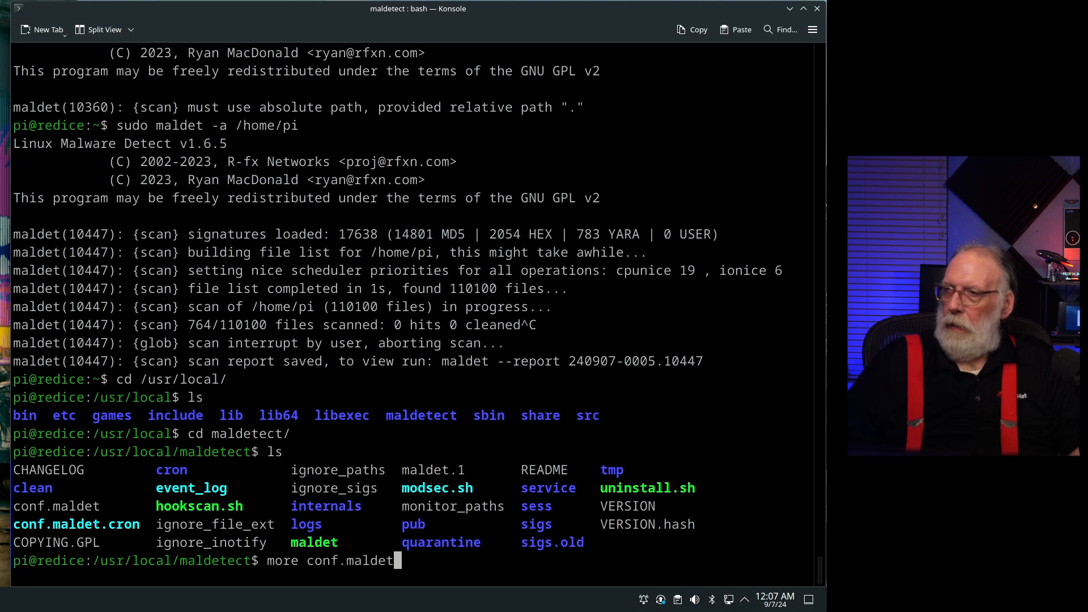
key(Return)
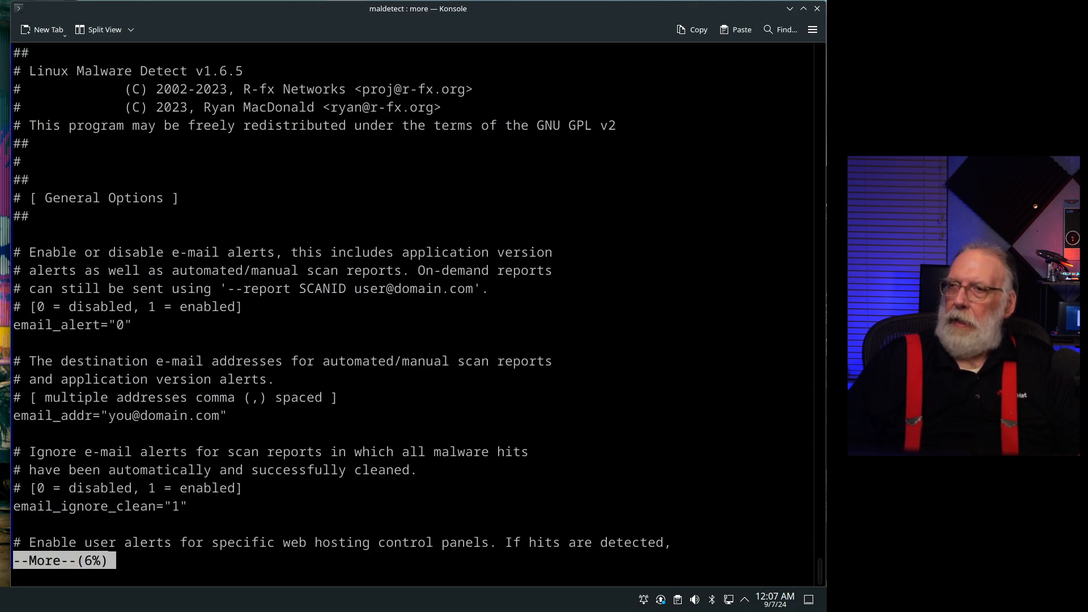